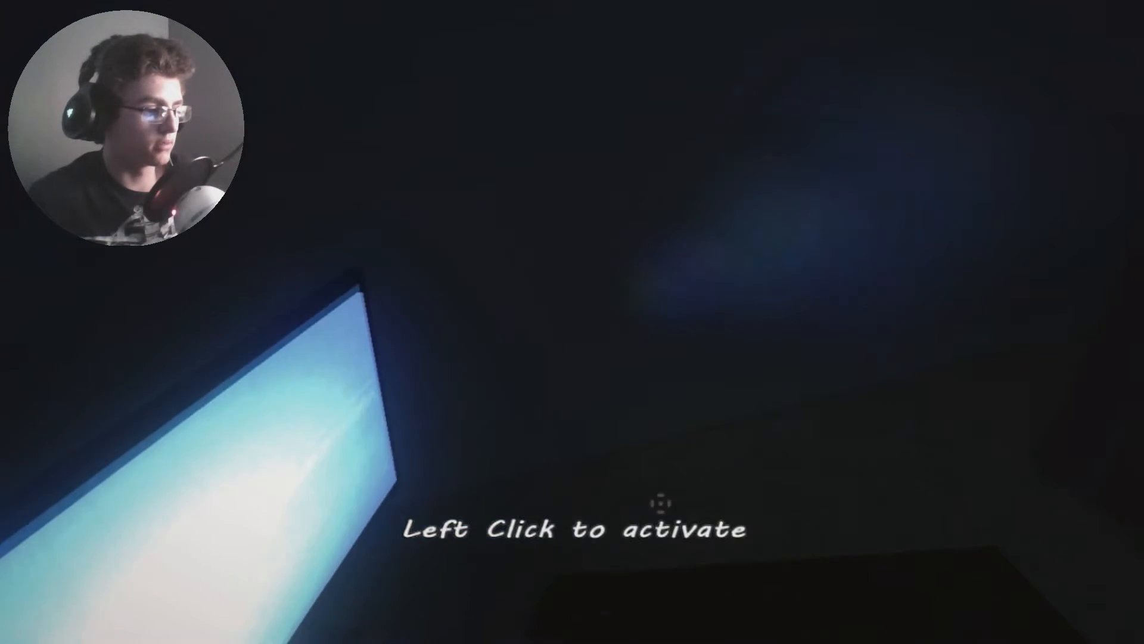
Activate the glowing screen in front of the player, then head toward the dark door.
{"action": "left_click", "coordinate": [654, 506]}
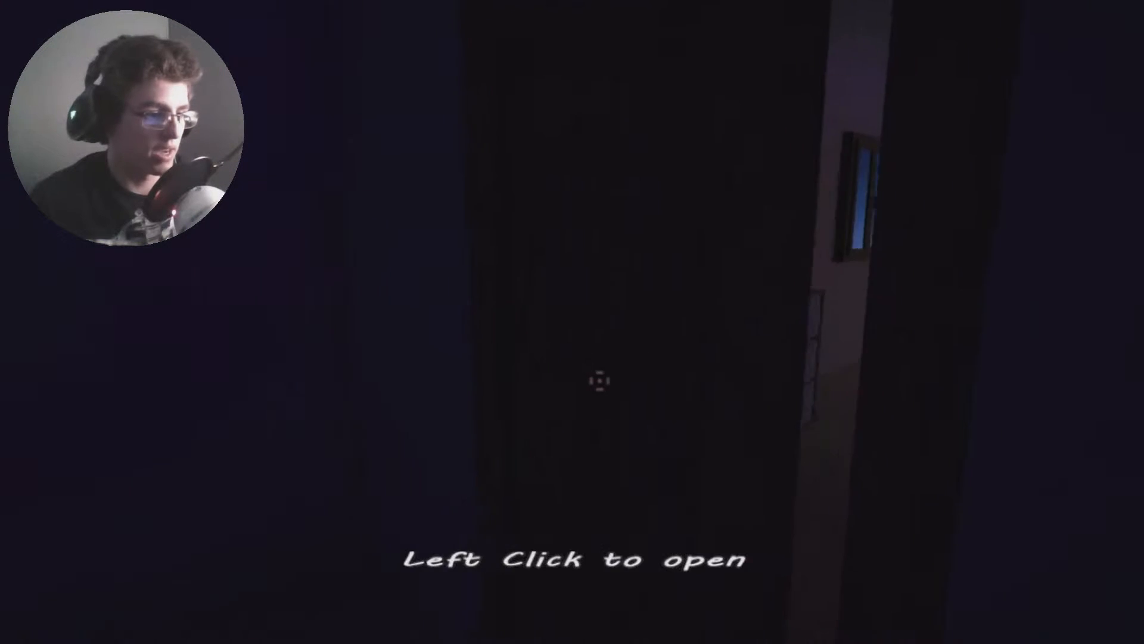
Open the dark door and look down into the crib beyond it.
{"action": "left_click", "coordinate": [599, 380]}
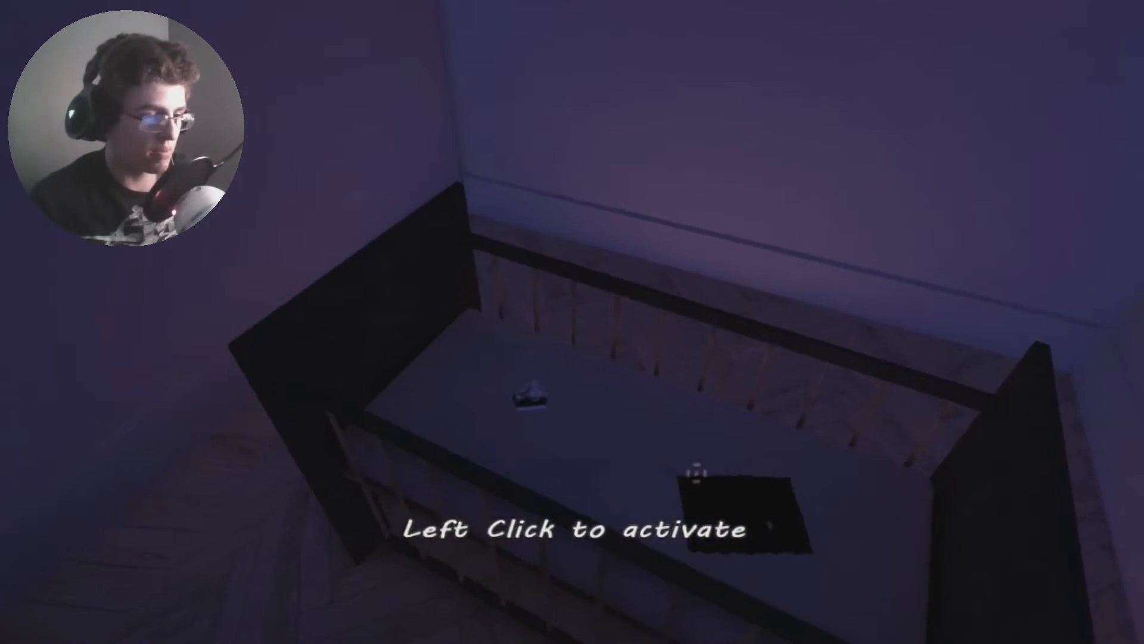
{"action": "left_click", "coordinate": [693, 473]}
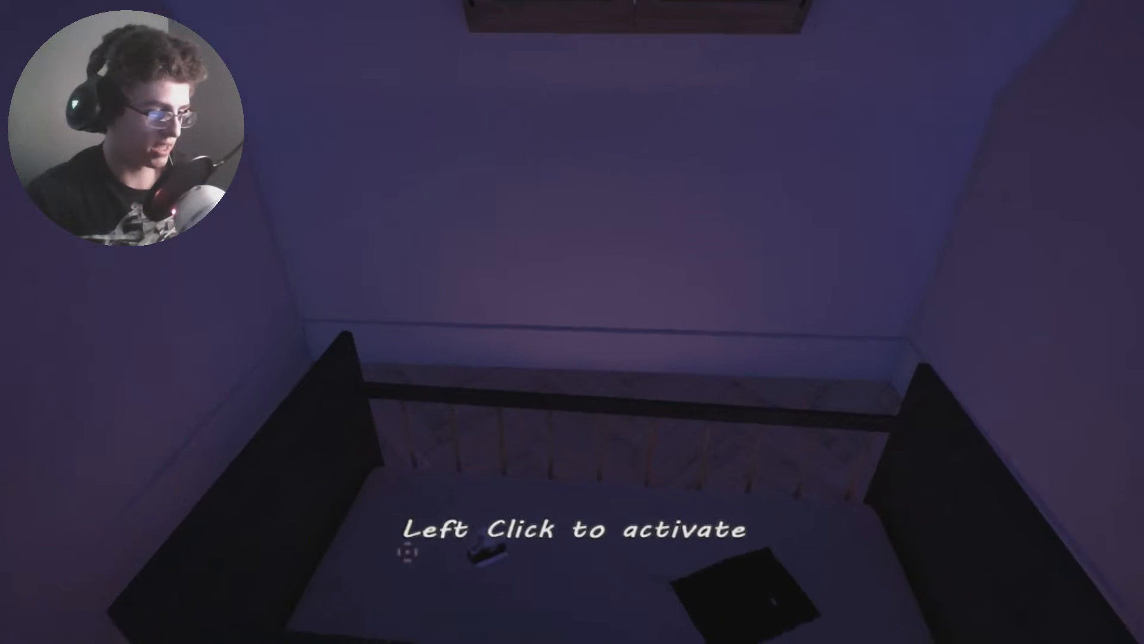
Examine the small object in the crib, then walk to the next dark door.
{"action": "left_click", "coordinate": [484, 548]}
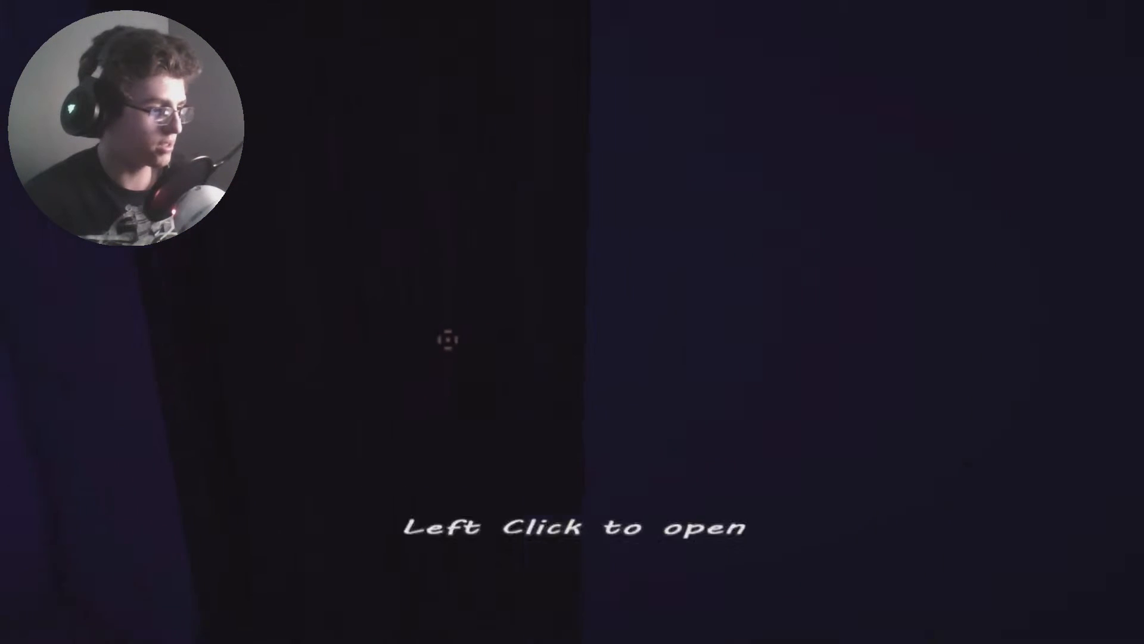
Open the second door and walk into the pitch-dark space.
{"action": "left_click", "coordinate": [445, 340]}
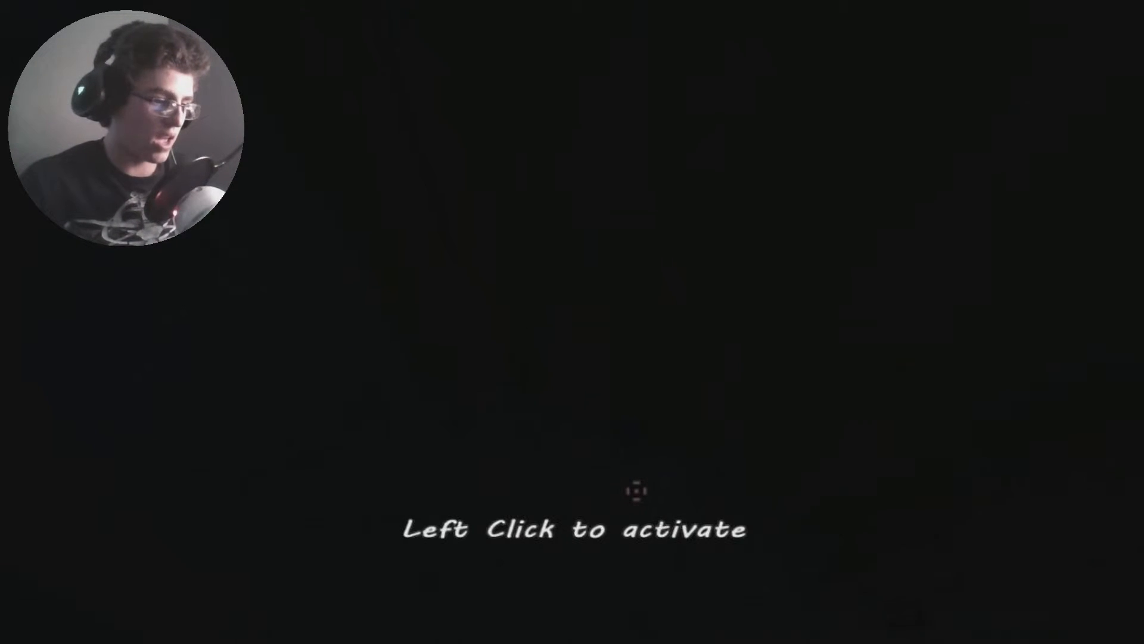
{"action": "left_click", "coordinate": [637, 491]}
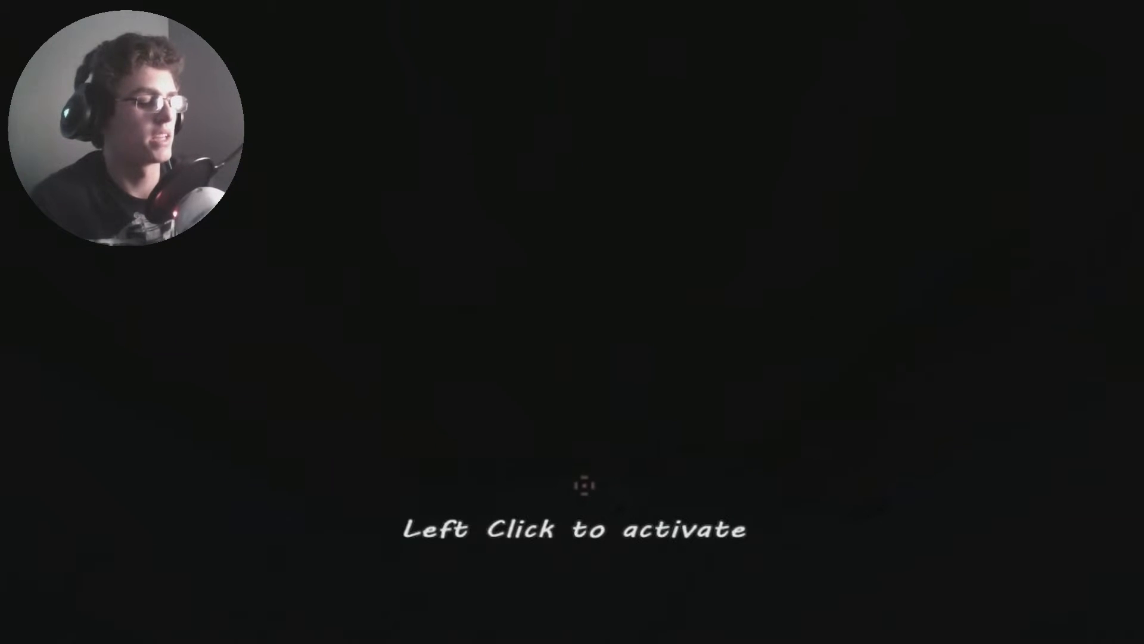
{"action": "left_click", "coordinate": [584, 485]}
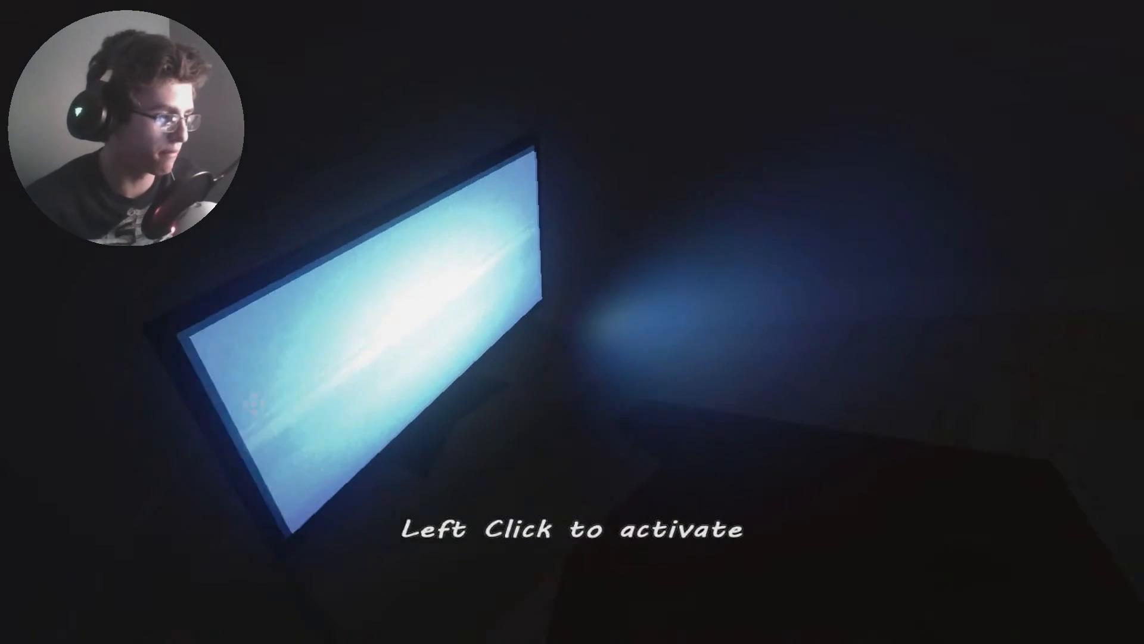
Activate the glowing computer monitor to reveal the letter to Herr Schmidt.
{"action": "left_click", "coordinate": [357, 328]}
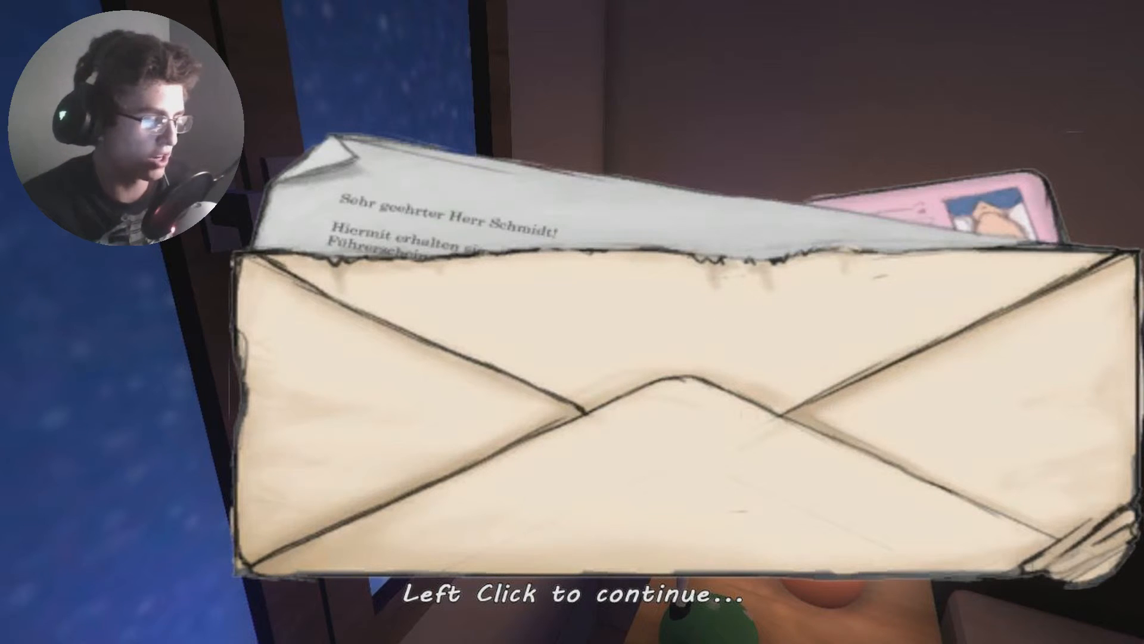
Put the German letter away and bring up the family photograph.
{"action": "left_click", "coordinate": [572, 591]}
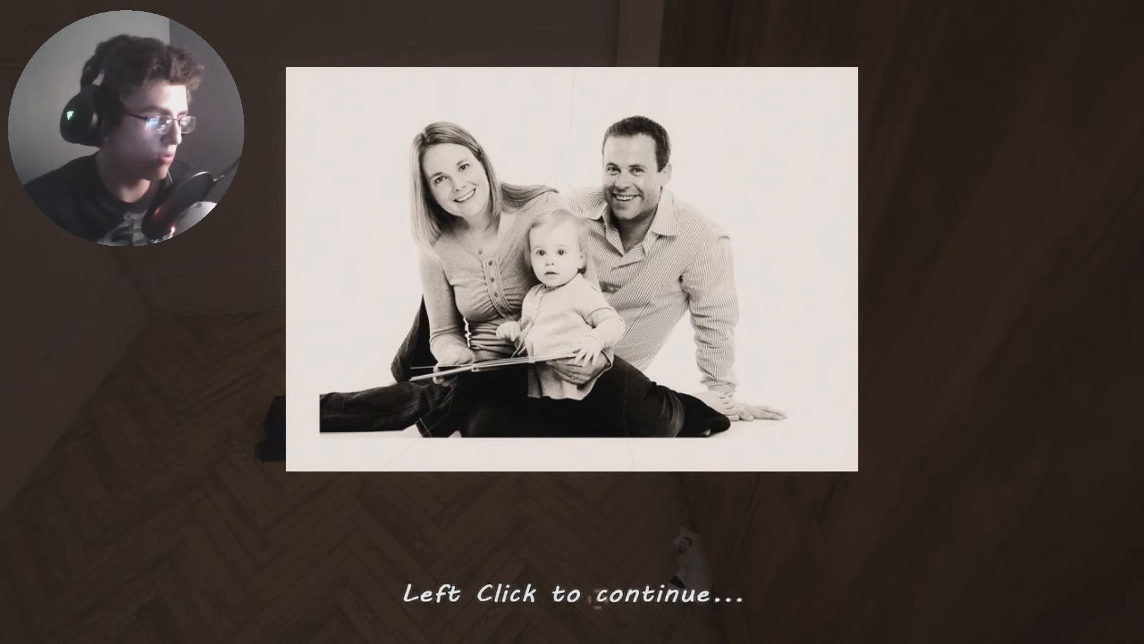
Put away the photo of the parents and baby and return to the hallway.
{"action": "left_click", "coordinate": [572, 322]}
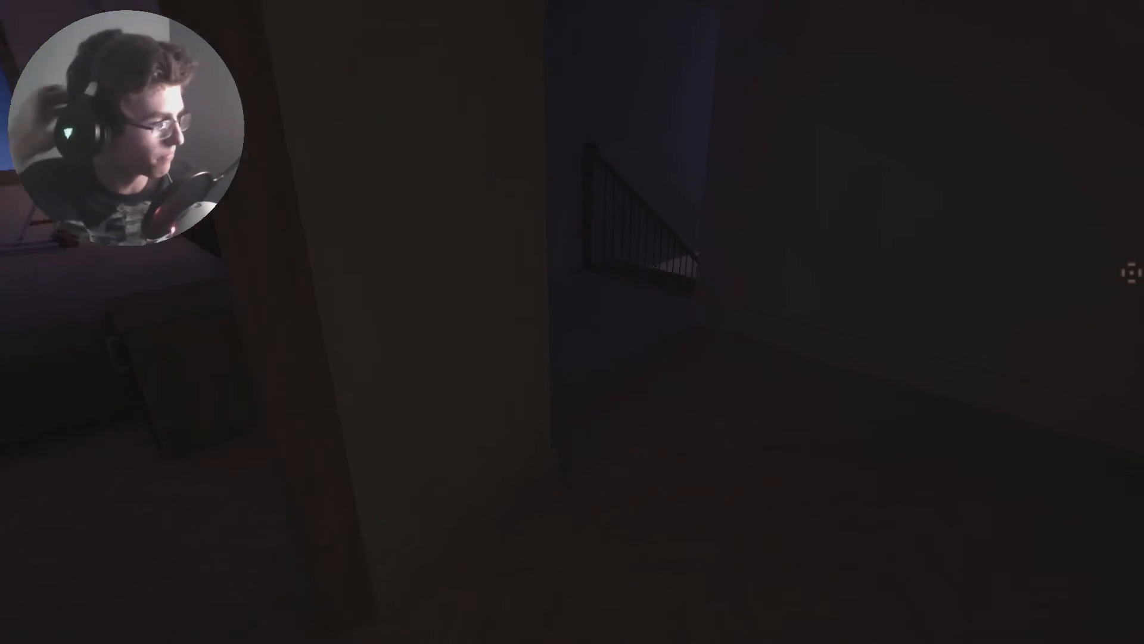
{"action": "mouse_move", "coordinate": [1080, 394]}
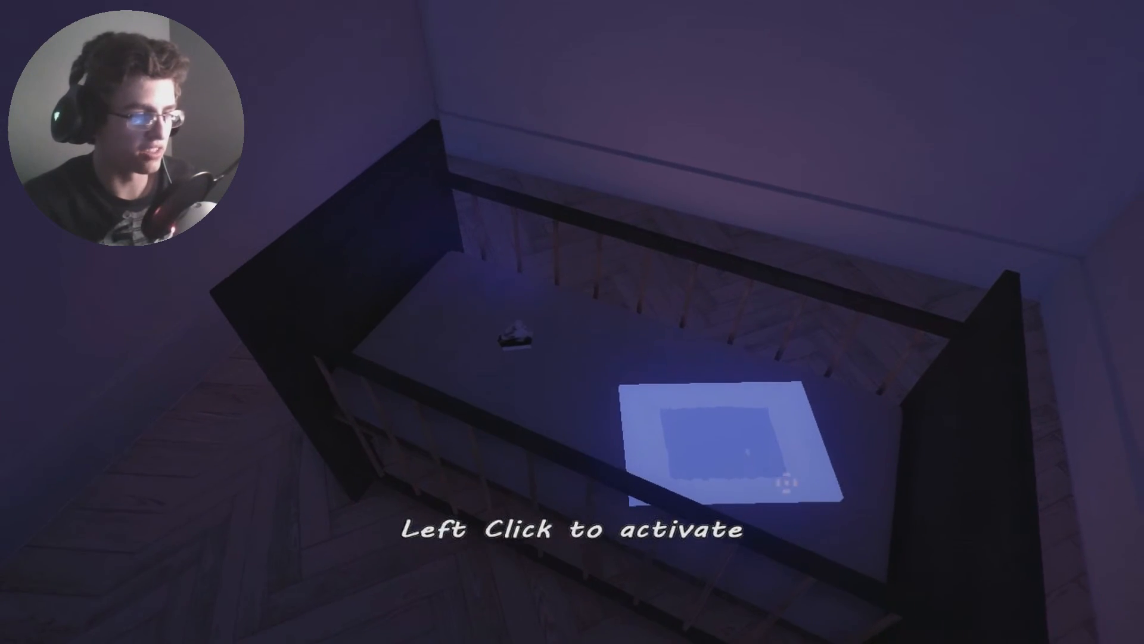
Pick up the glowing newspaper clipping about the drunk-driver crash from the crib.
{"action": "left_click", "coordinate": [730, 438]}
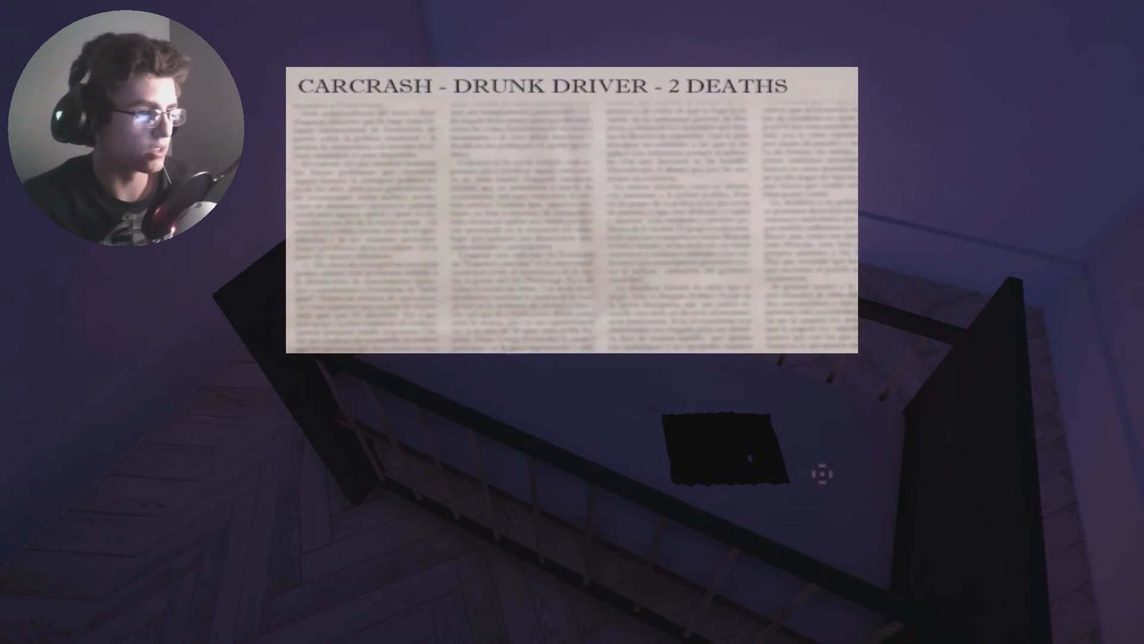